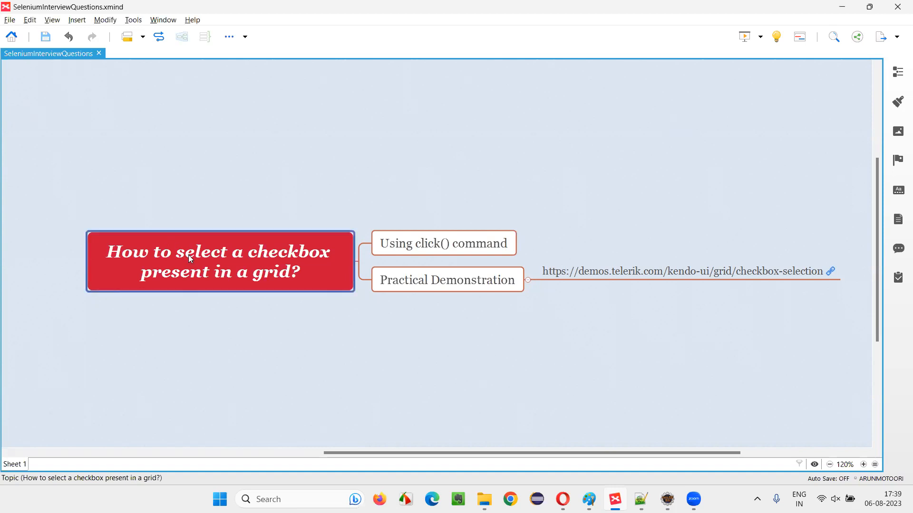
mouse_move(149, 277)
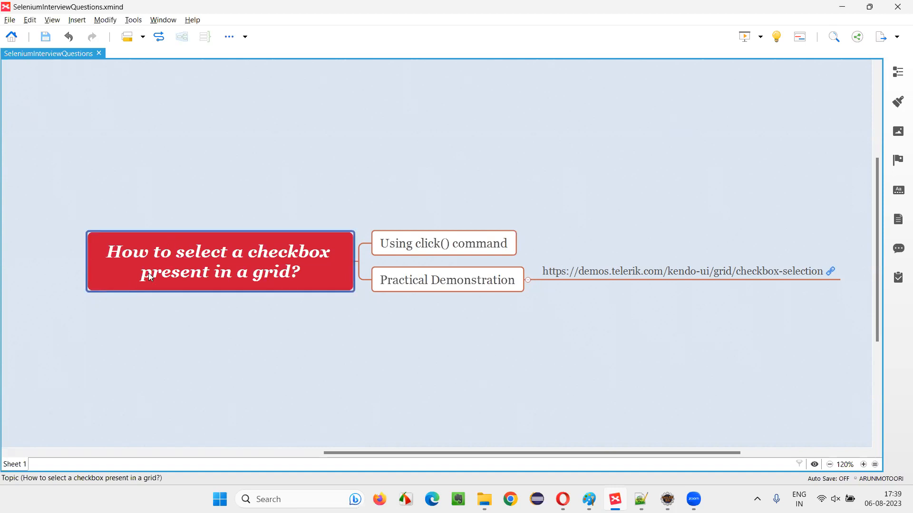
mouse_move(275, 272)
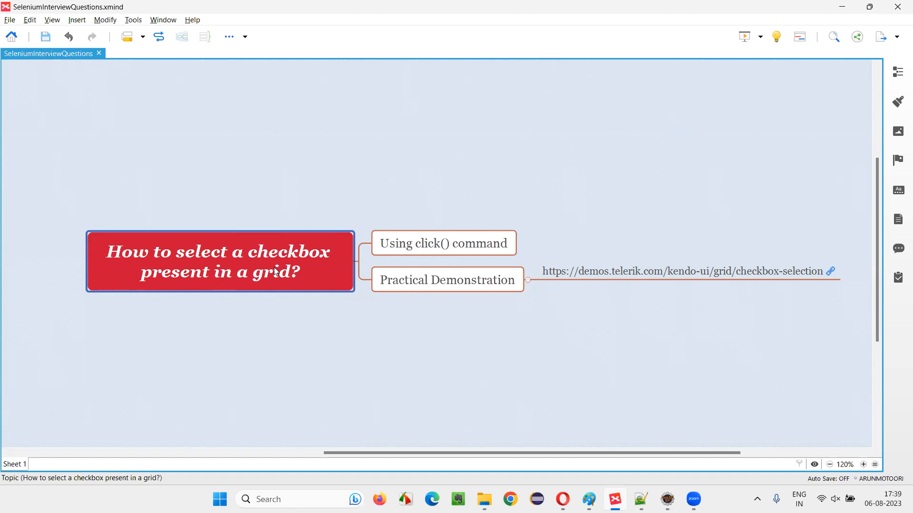
mouse_move(224, 288)
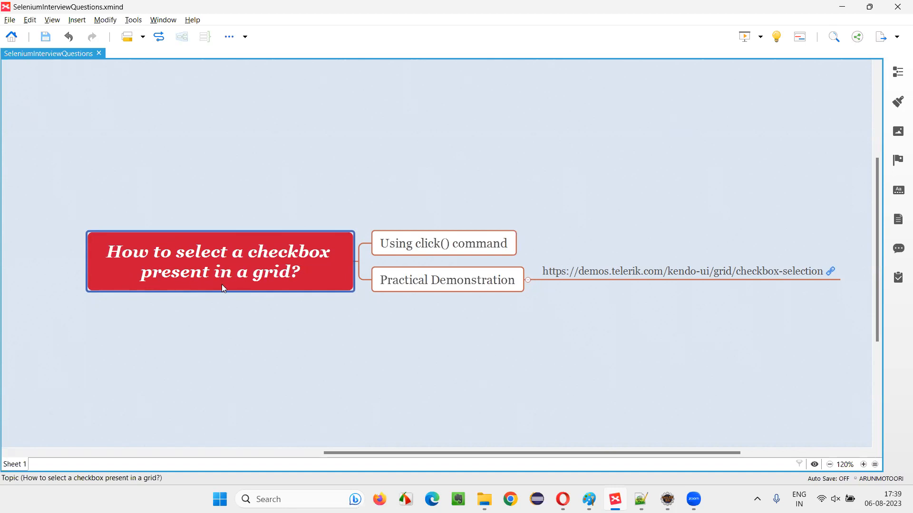
mouse_move(285, 290)
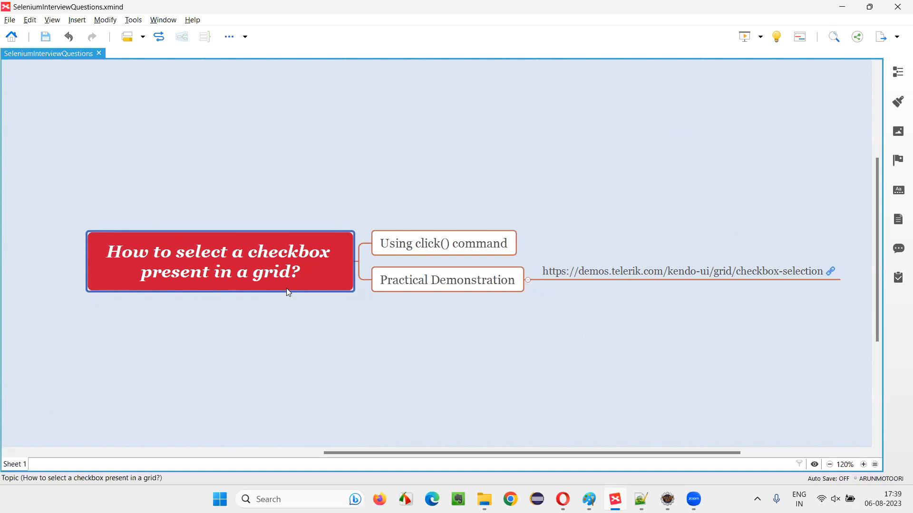
Launch the Kendo checkbox-selection grid demo from the mind map link and try ticking then unticking Ikura
click(687, 270)
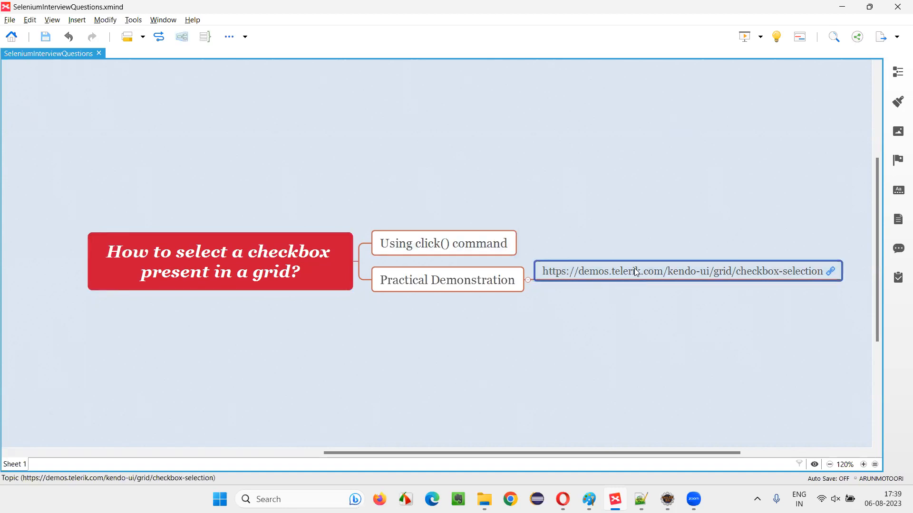
click(220, 261)
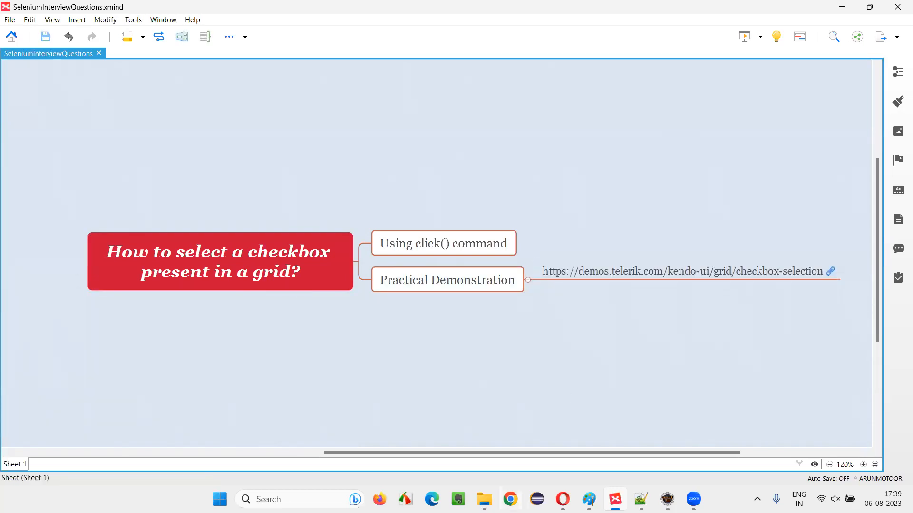
click(831, 272)
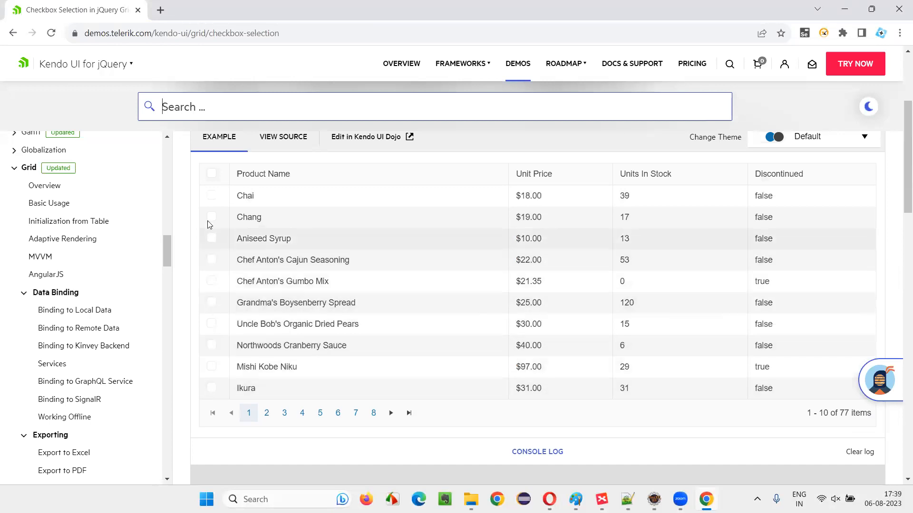
mouse_move(321, 241)
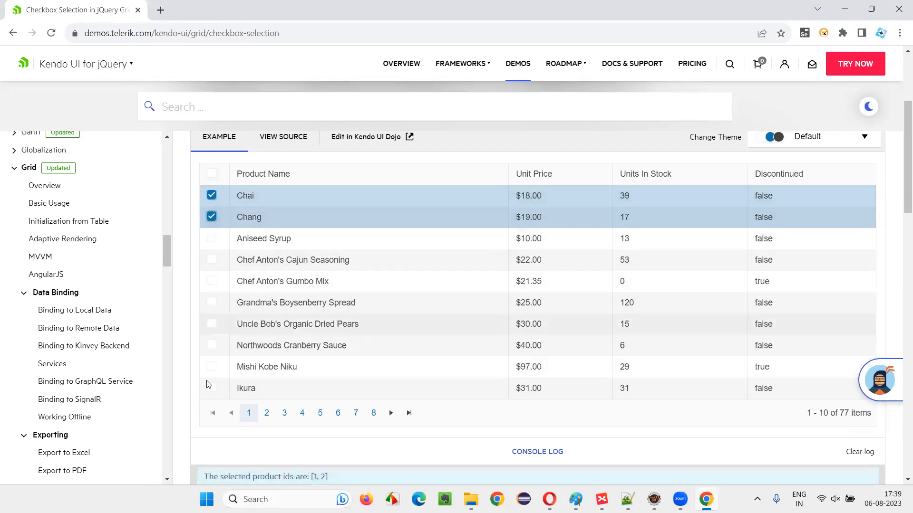
click(212, 388)
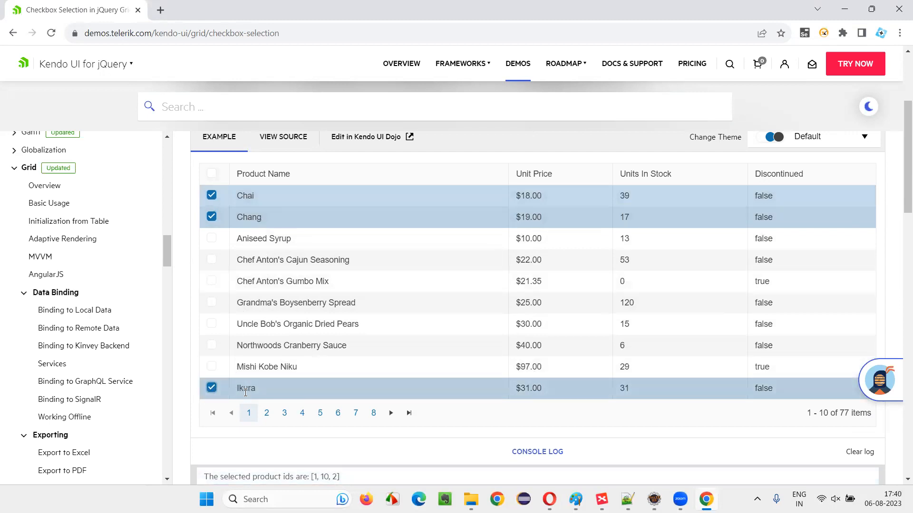
mouse_move(618, 263)
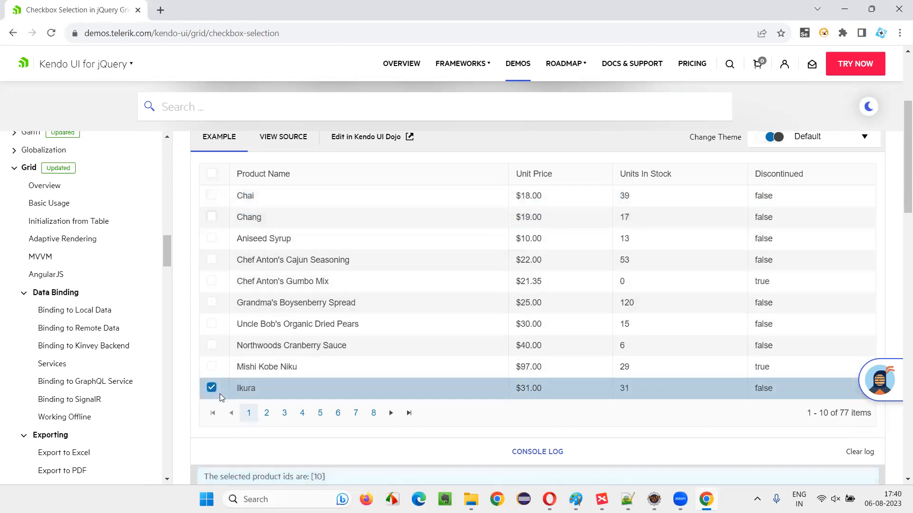
click(212, 388)
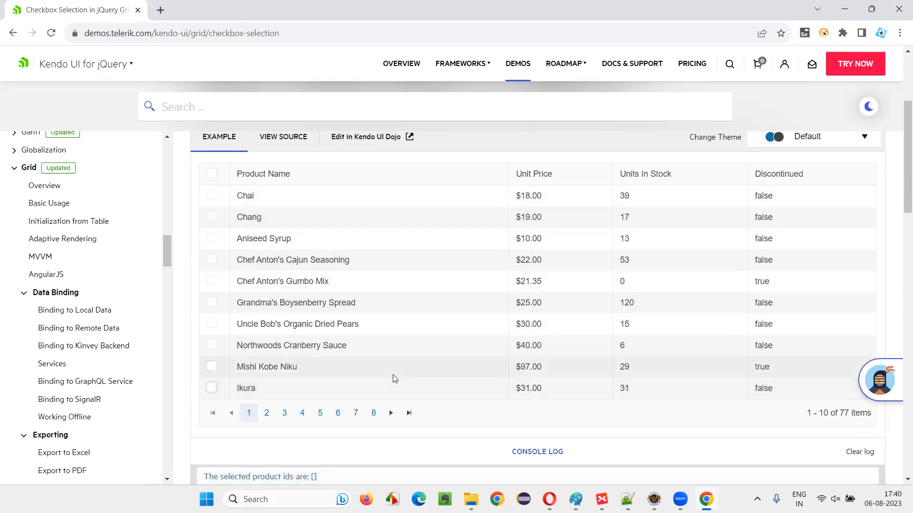
Visit the 'Using click()' topic on the XMind map and come back to the grid demo page
click(600, 504)
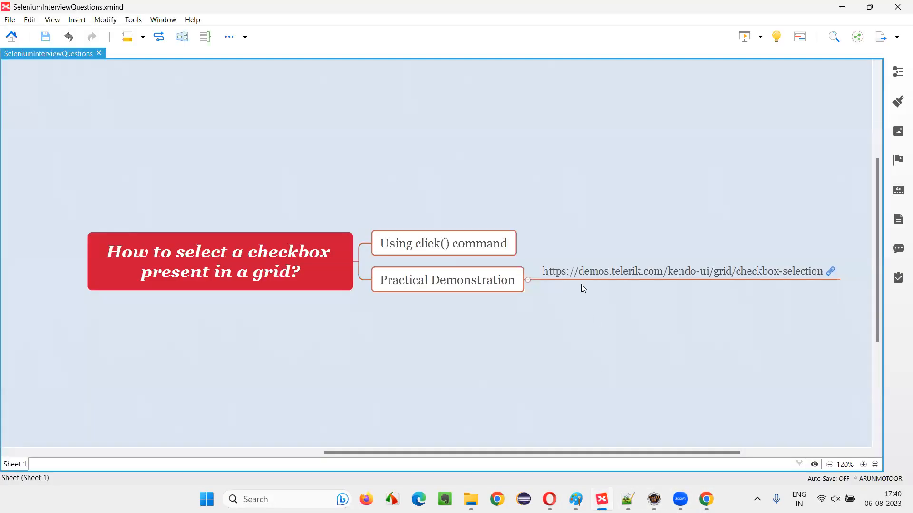
click(443, 243)
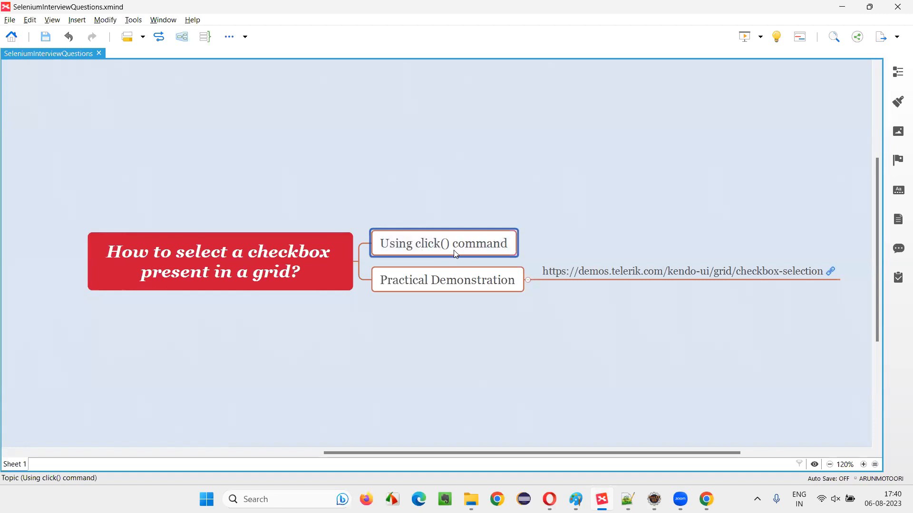
click(681, 272)
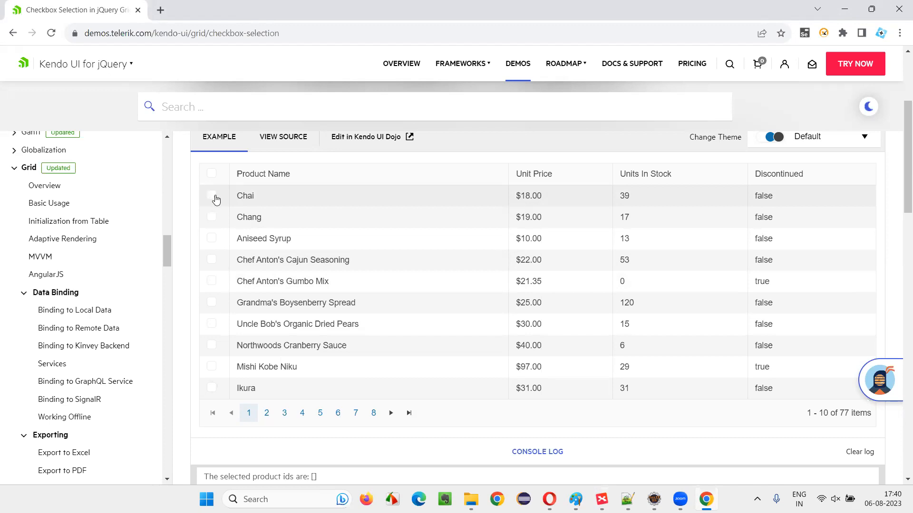
mouse_move(250, 197)
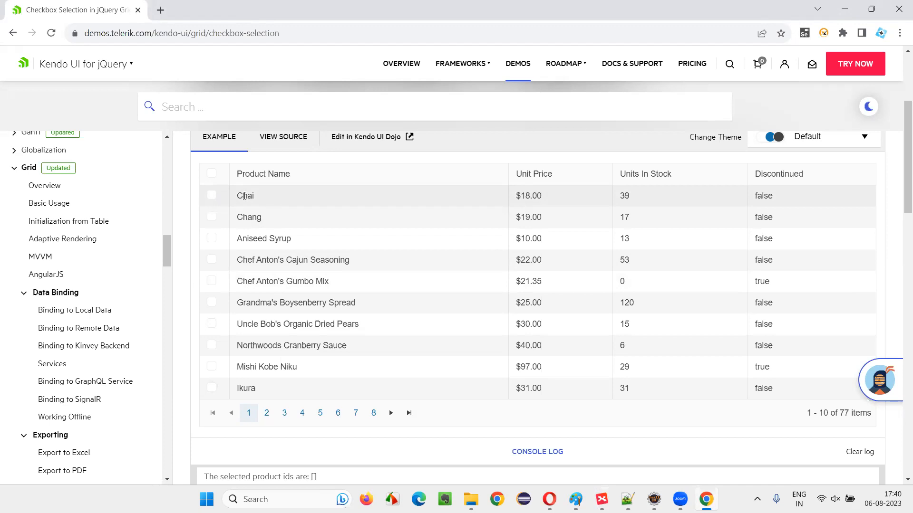
mouse_move(212, 200)
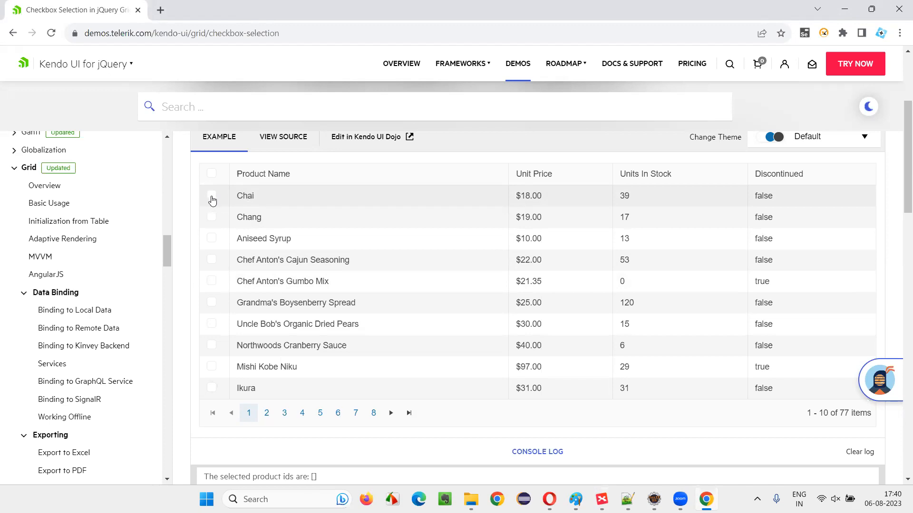
mouse_move(415, 229)
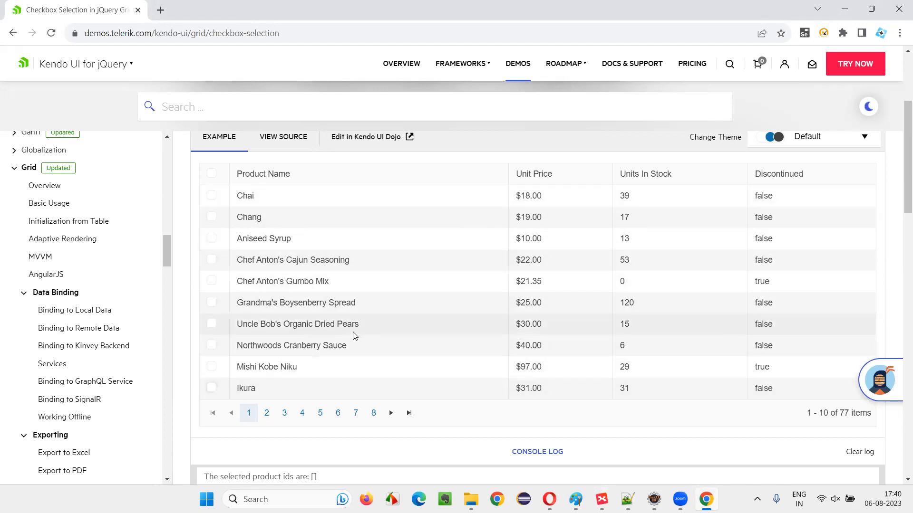
Switch to the DemoThree Java test class in Eclipse, leaving the grid unticked
click(653, 499)
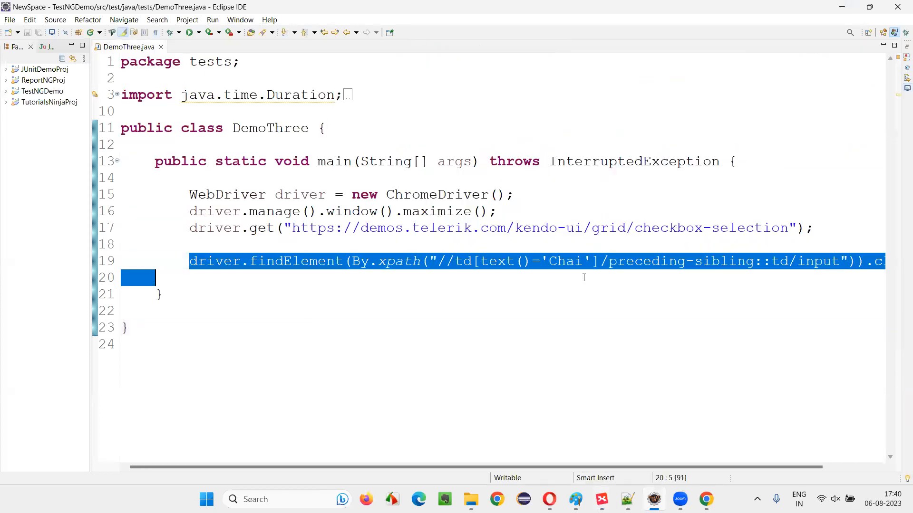
Strip DemoThree of its findElement line and page URL, leaving a bare skeleton, and return to the grid demo
key(Delete)
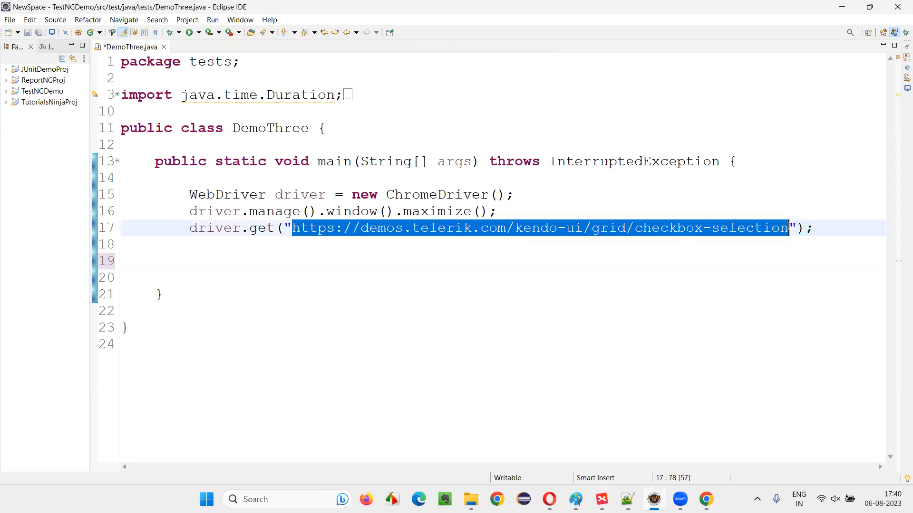
key(Delete)
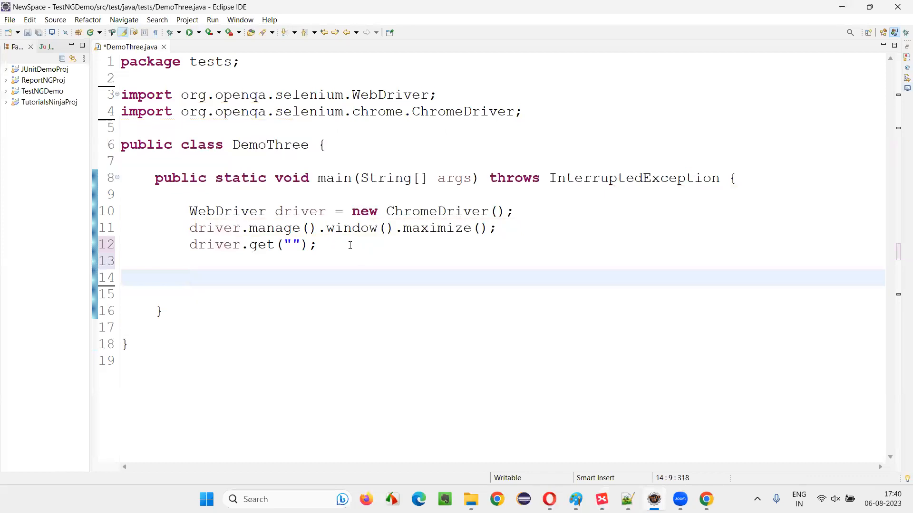
double_click(442, 211)
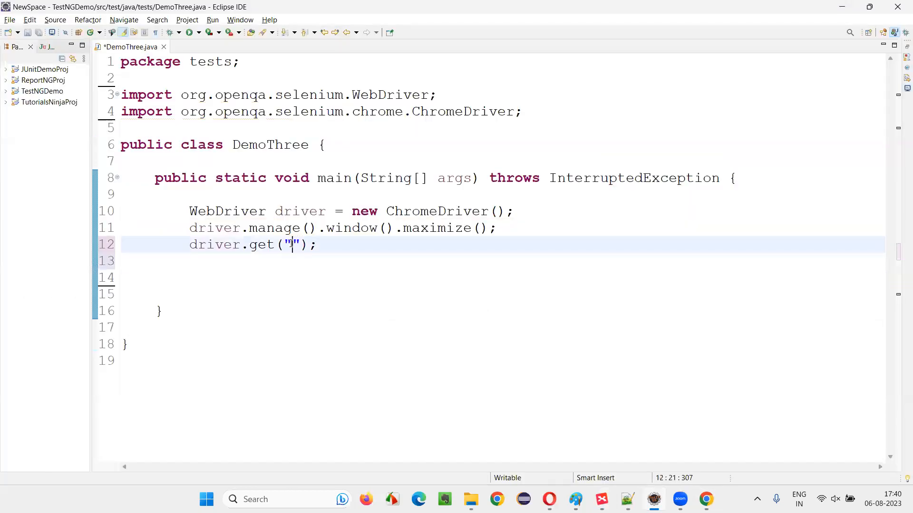
click(705, 500)
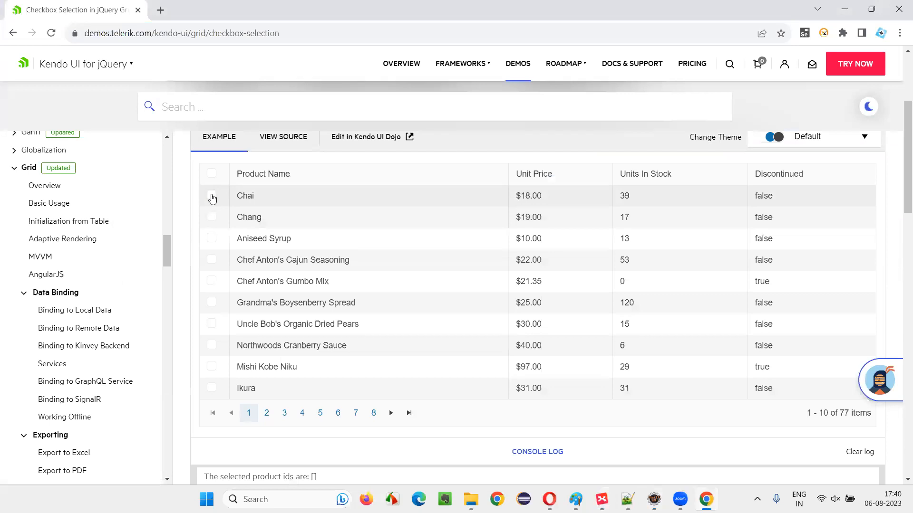
Tick Chang and Ikura, then inspect the Chai checkbox markup and its name cell in DevTools
click(212, 196)
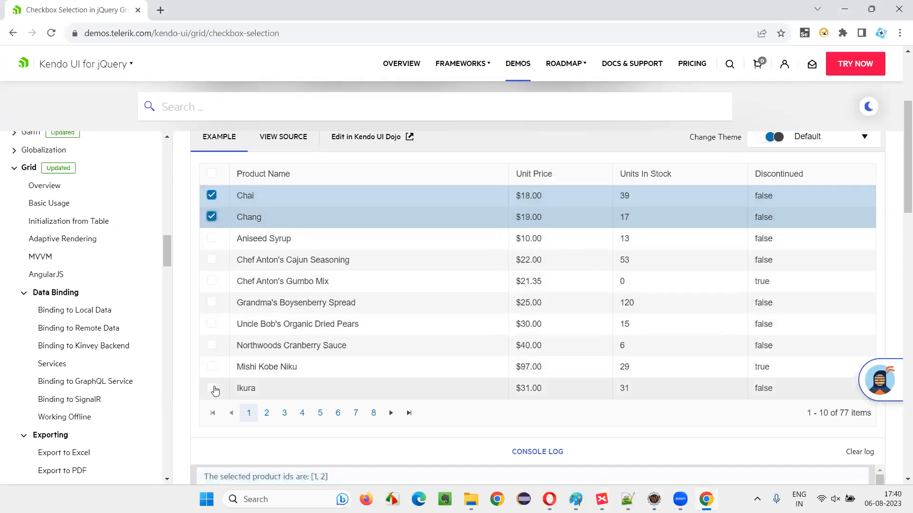
click(212, 388)
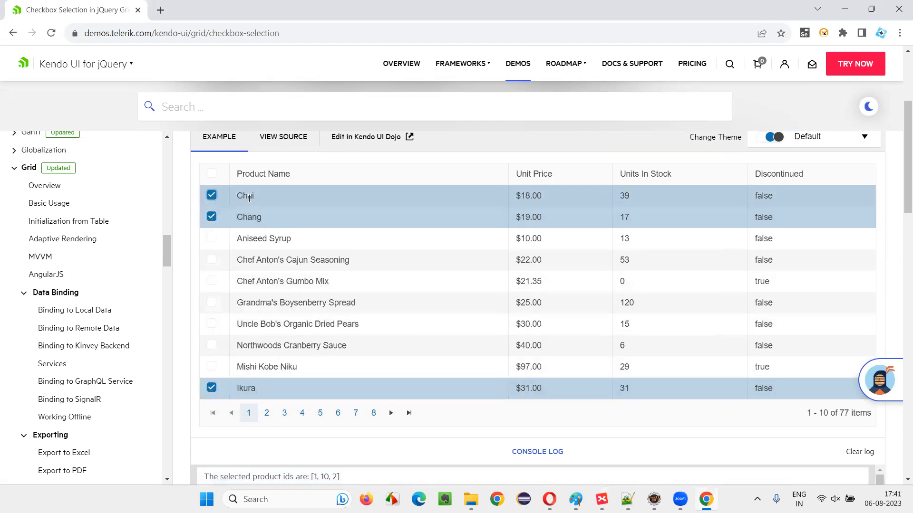
key(F12)
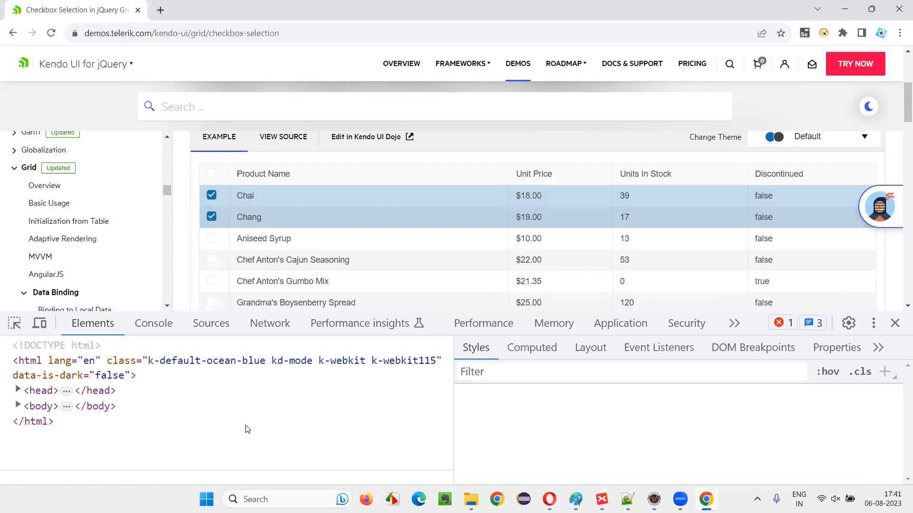
click(211, 195)
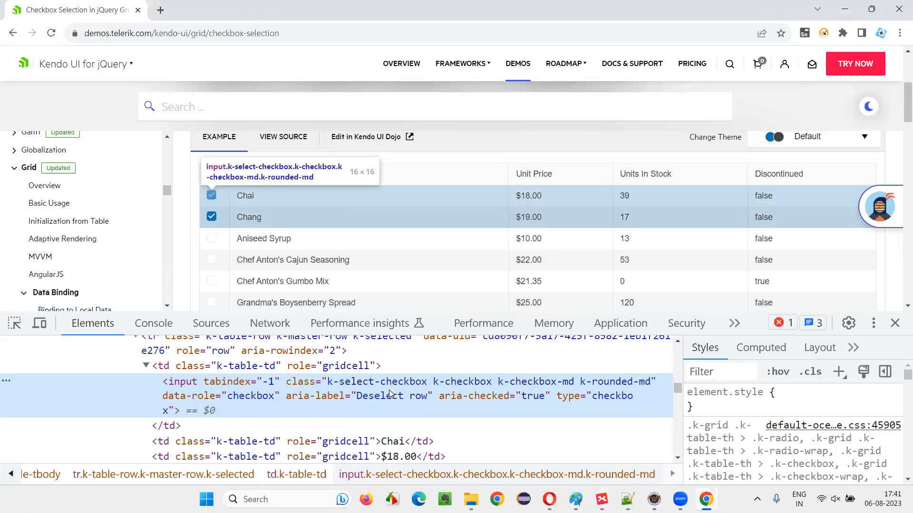
mouse_move(256, 211)
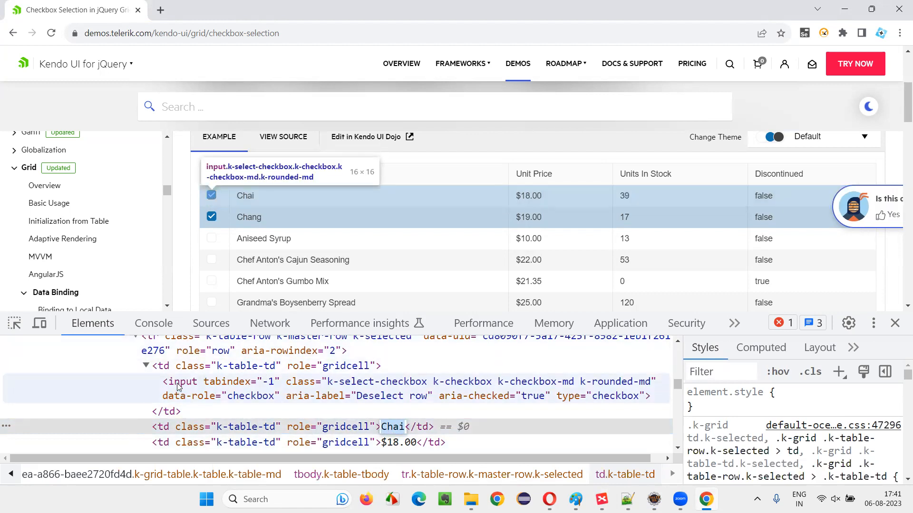
mouse_move(393, 427)
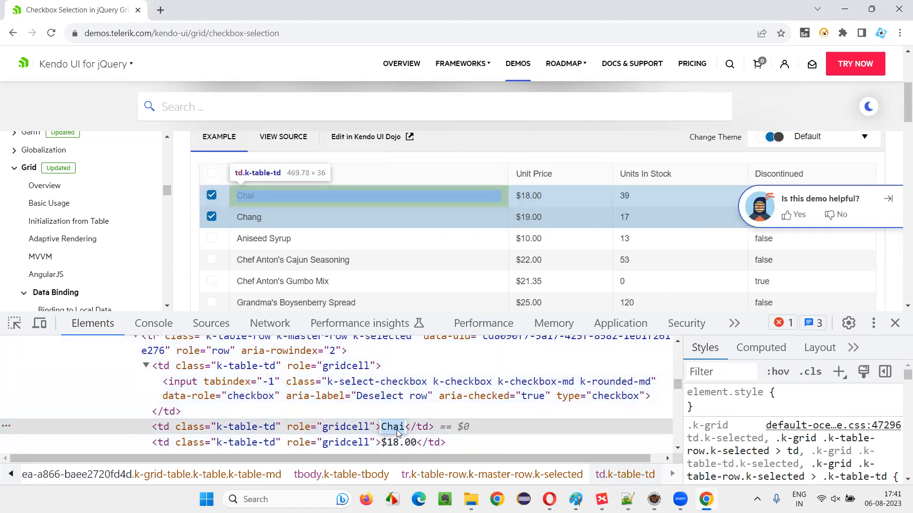
right_click(394, 427)
text(//td)
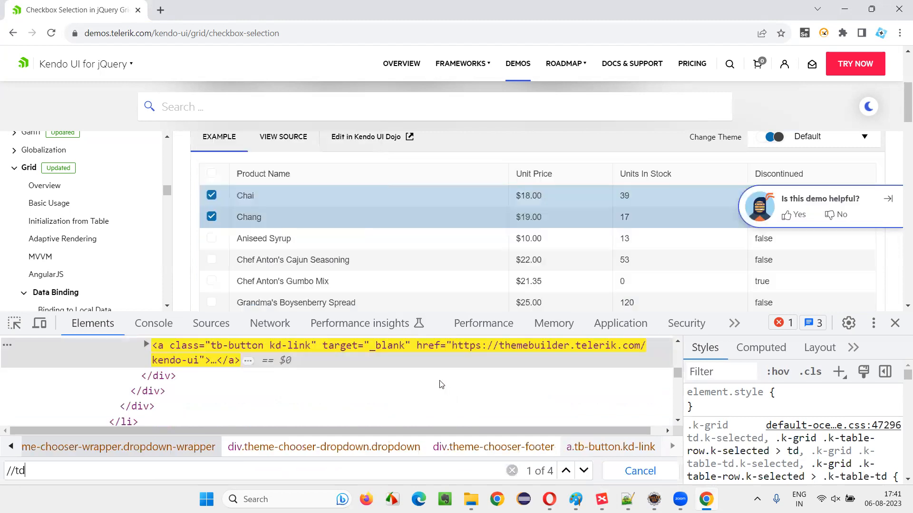
Search Elements with //td[text()='Chai'] matching one cell, and start appending /preceding-sibling
text([tesxt)
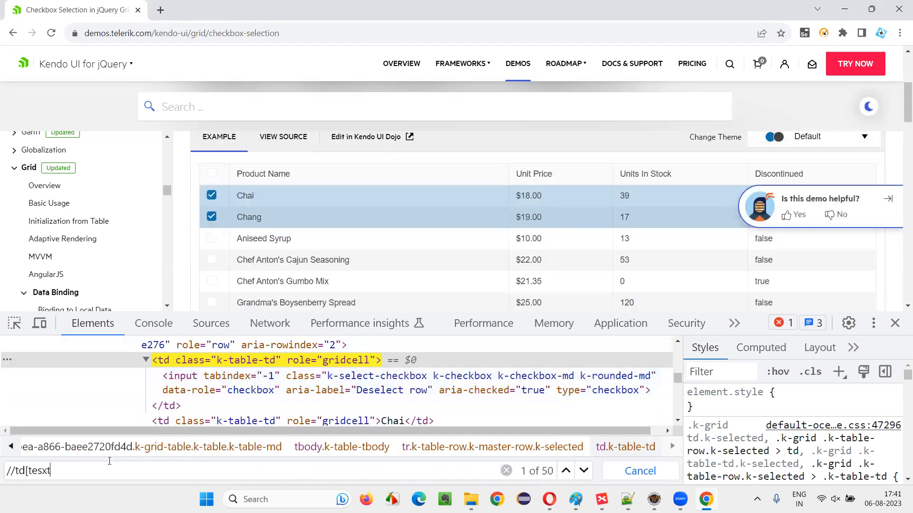
text(text)
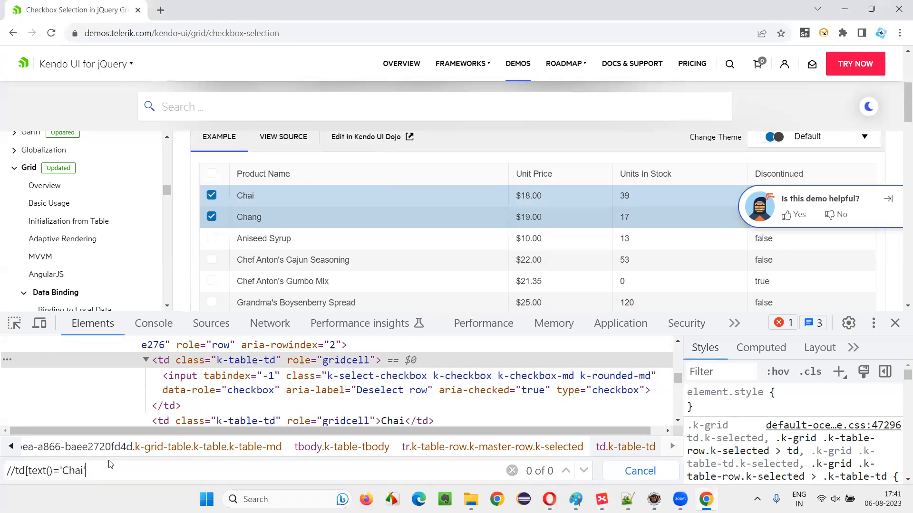
text(])
key(Return)
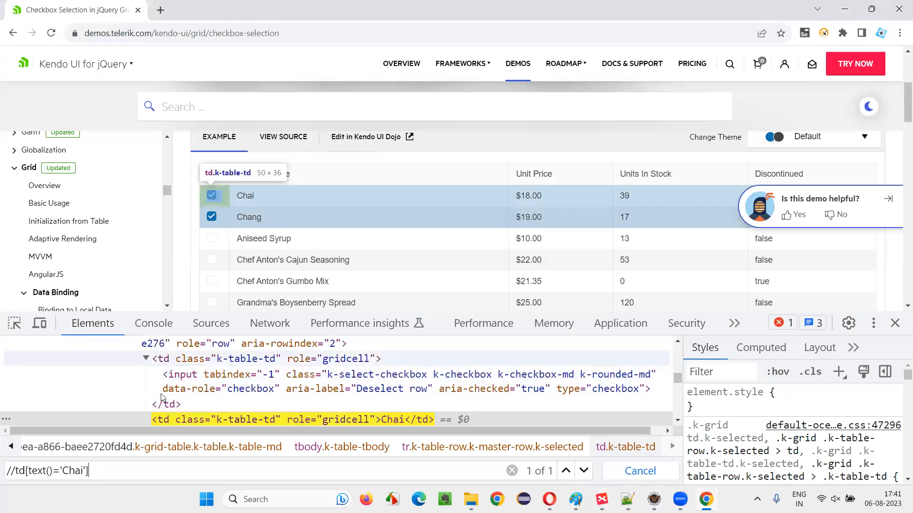
text(/preceding)
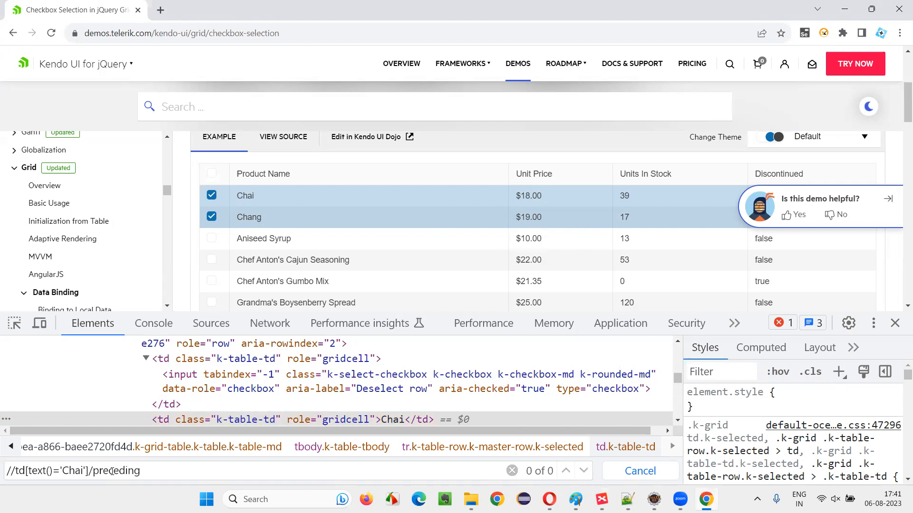
text(-siblin)
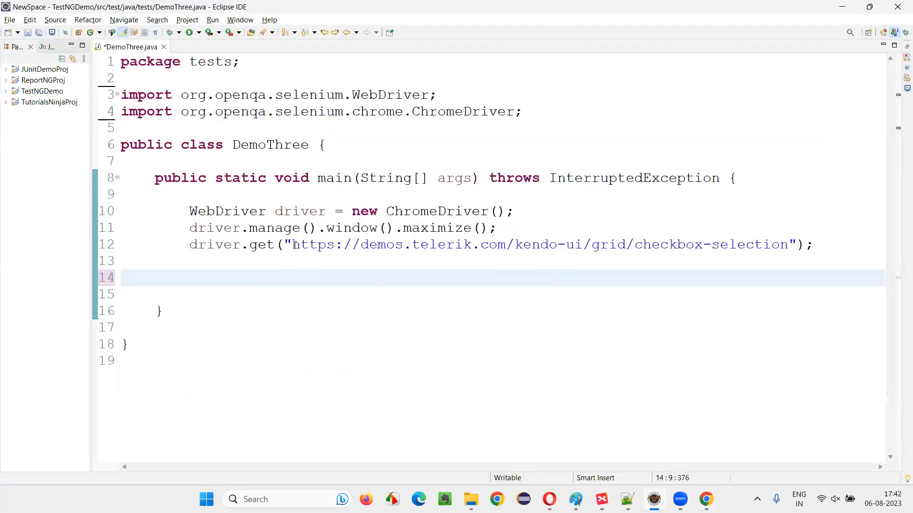
mouse_move(246, 283)
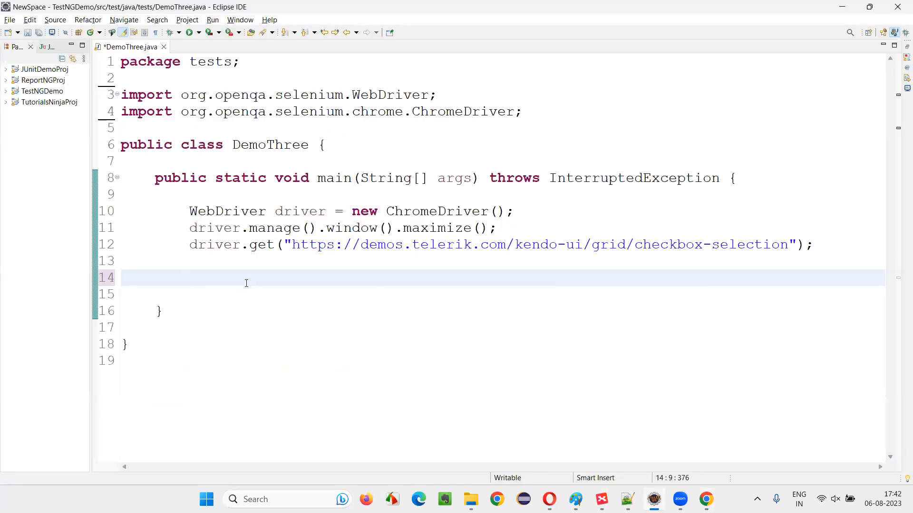
Add driver.findElement(By.xpath("//td[text()='Chai']/preceding-sibling::td/input")).click(); to DemoThree
text(drive)
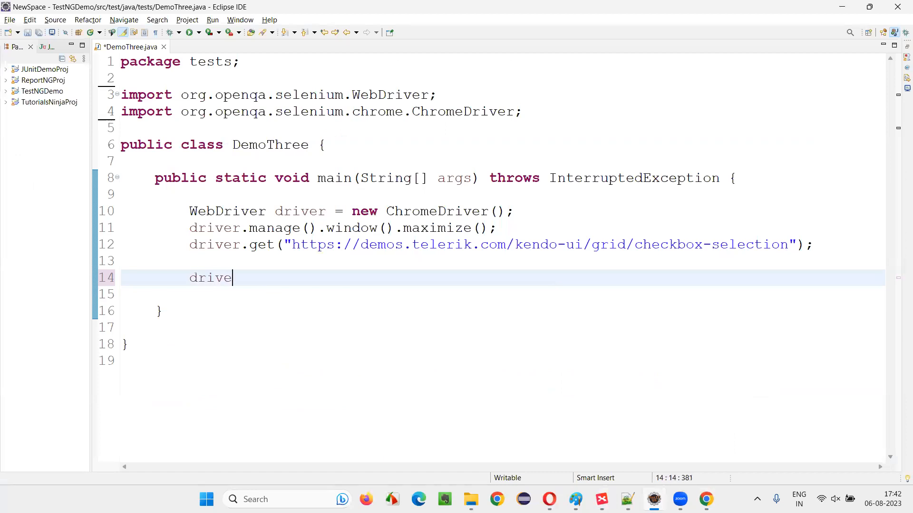
text(.findElement(B)
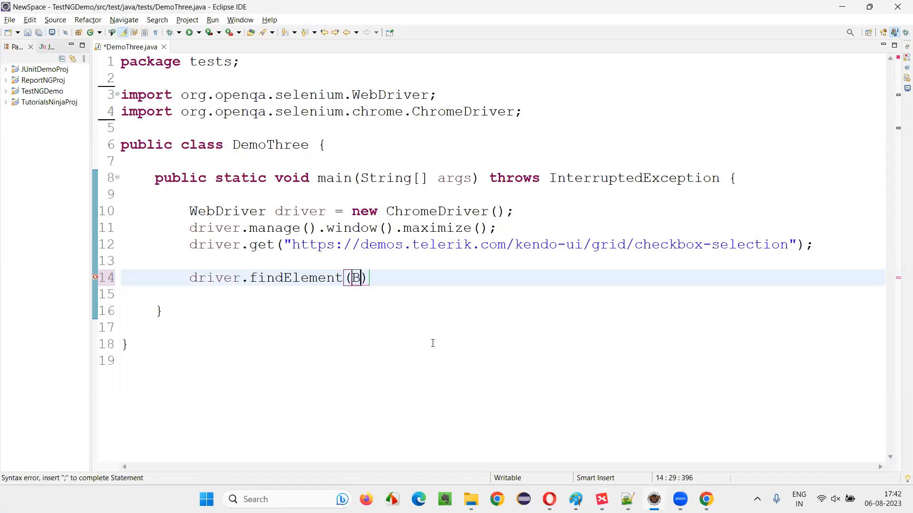
text(y.xpath(")
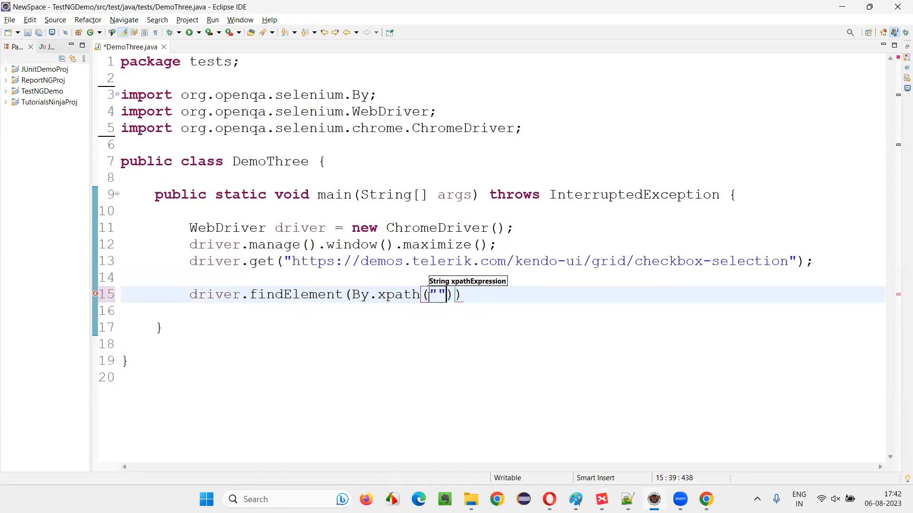
text(//td[text()='Chai']/preceding-sibling::td/input)
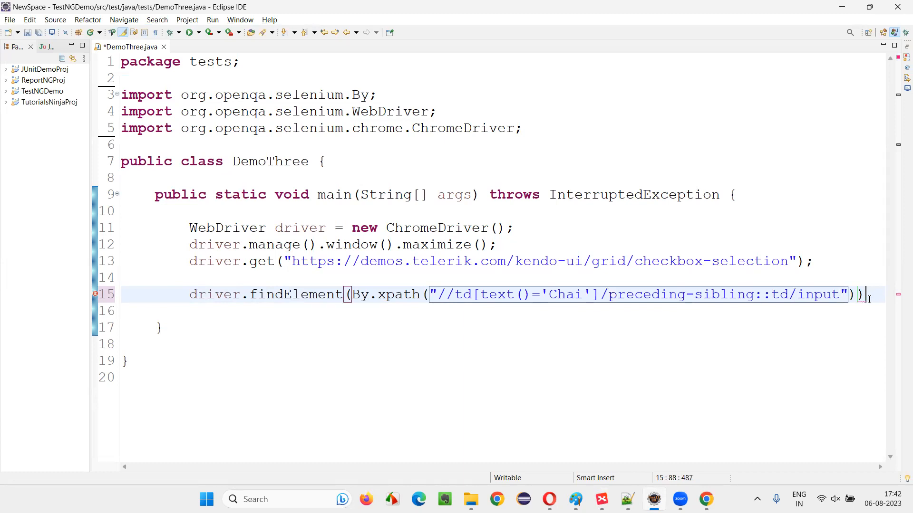
text(.click();)
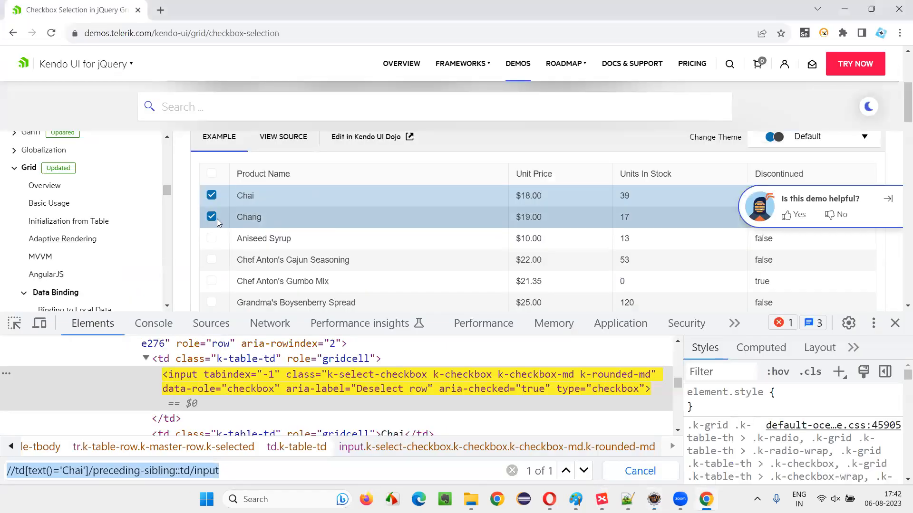
double_click(248, 217)
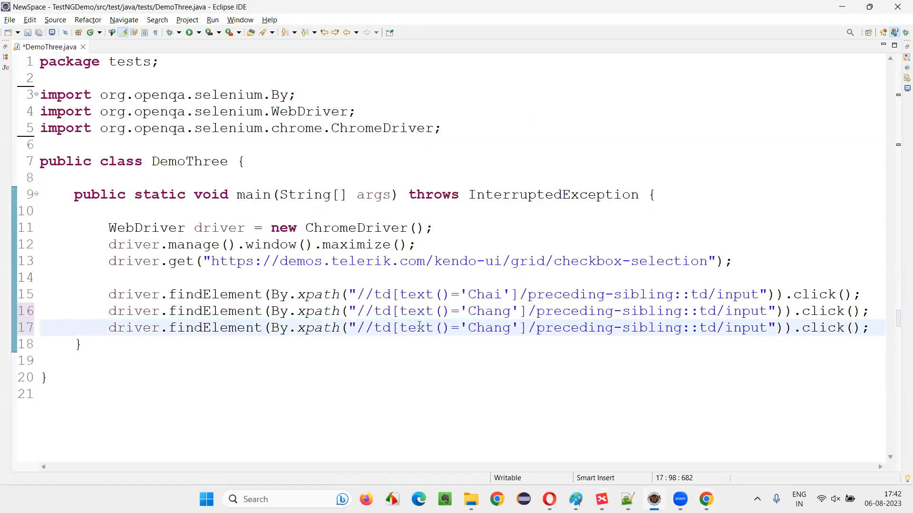
Change the product name in the third duplicated click statement to 'Ikura'
text(Ikura)
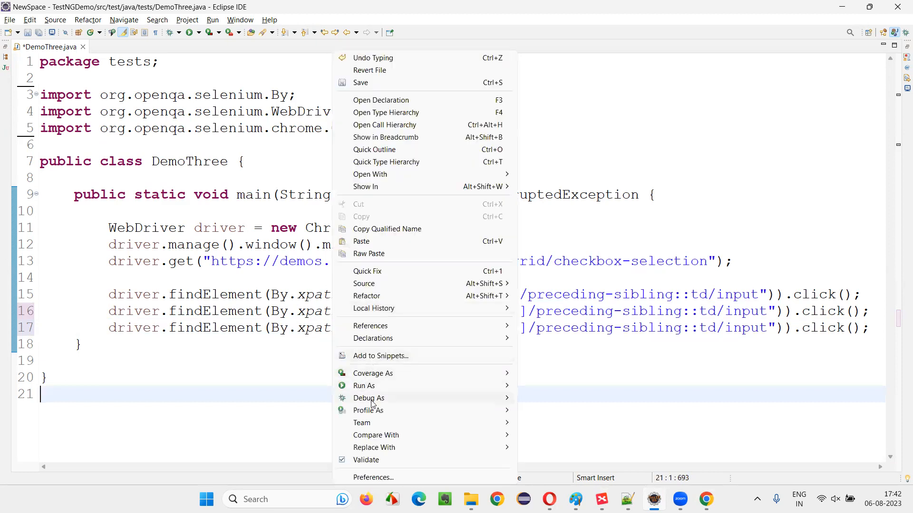
Run DemoThree as a Java application, saving it so automated Chrome launches on the grid demo
click(363, 385)
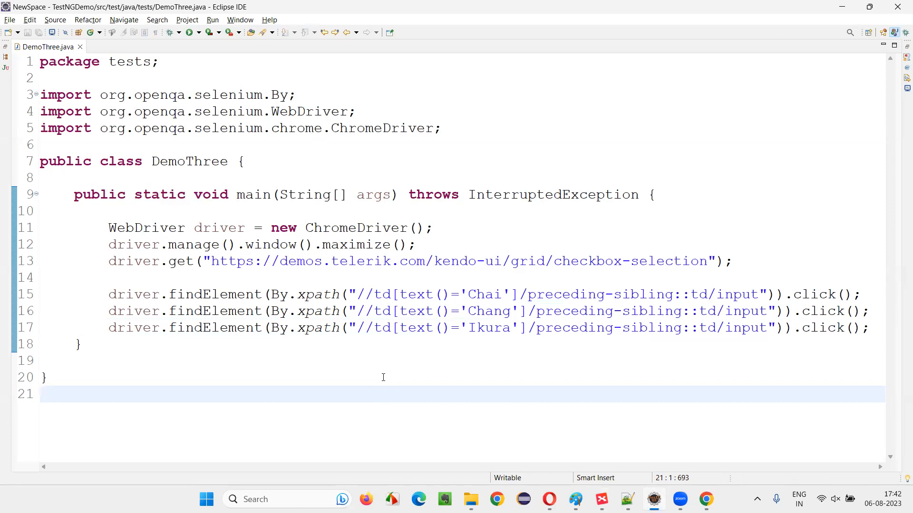
click(190, 31)
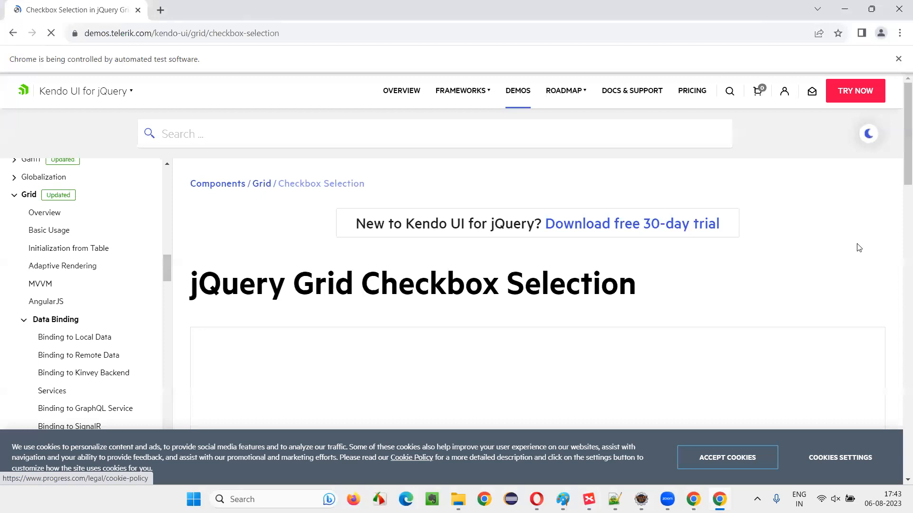
mouse_move(782, 314)
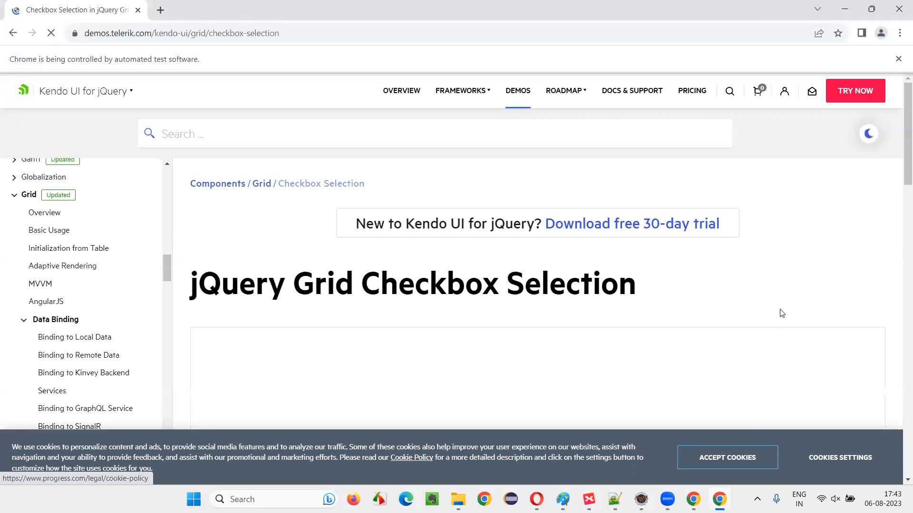
mouse_move(780, 312)
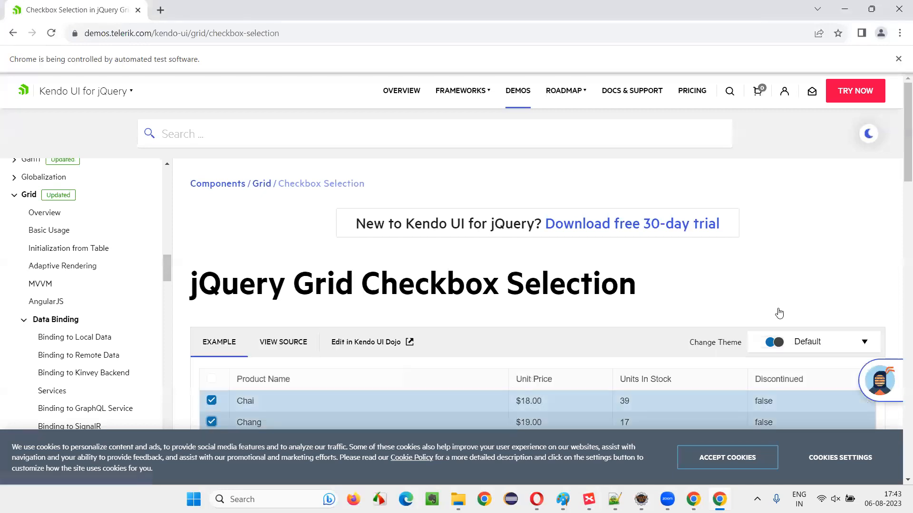
Scroll the automated Chrome window down to the grid showing Chai and Chang ticked by the script
scroll(down, 3)
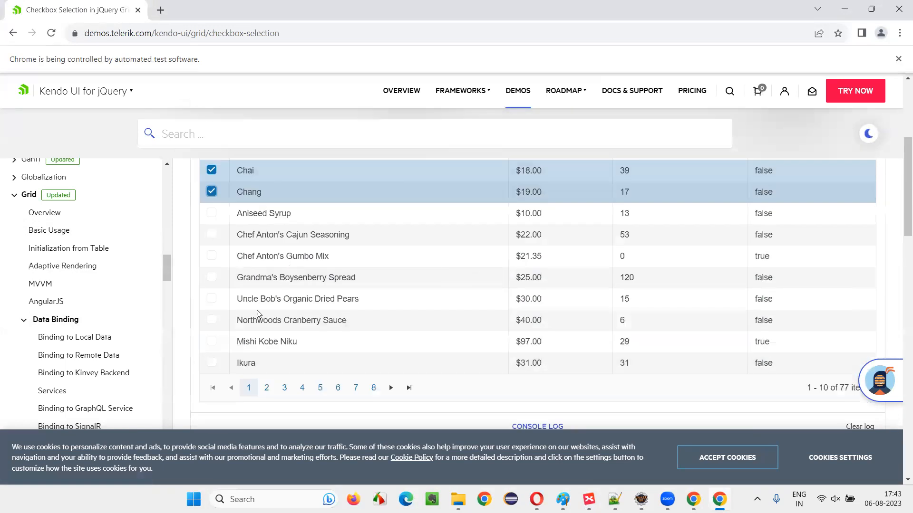
mouse_move(724, 444)
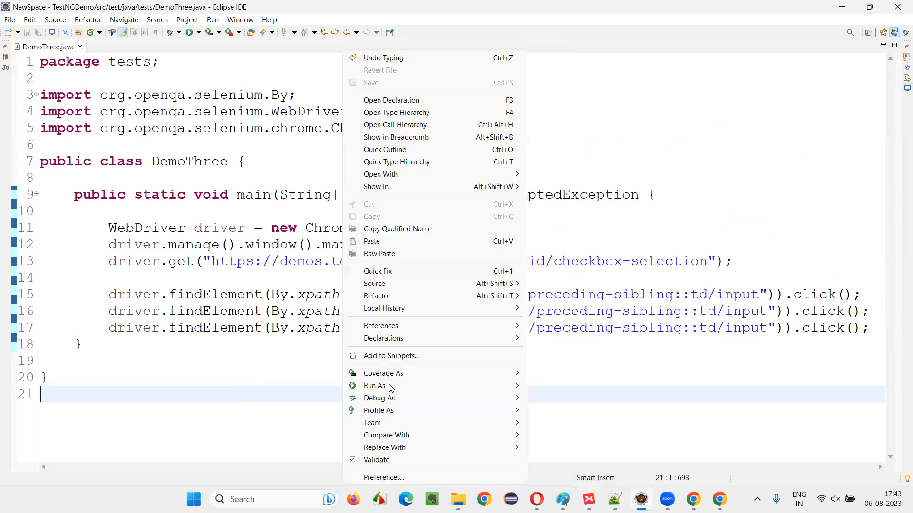
Run DemoThree again as a Java application, opening another automated Chrome on the grid demo
click(374, 386)
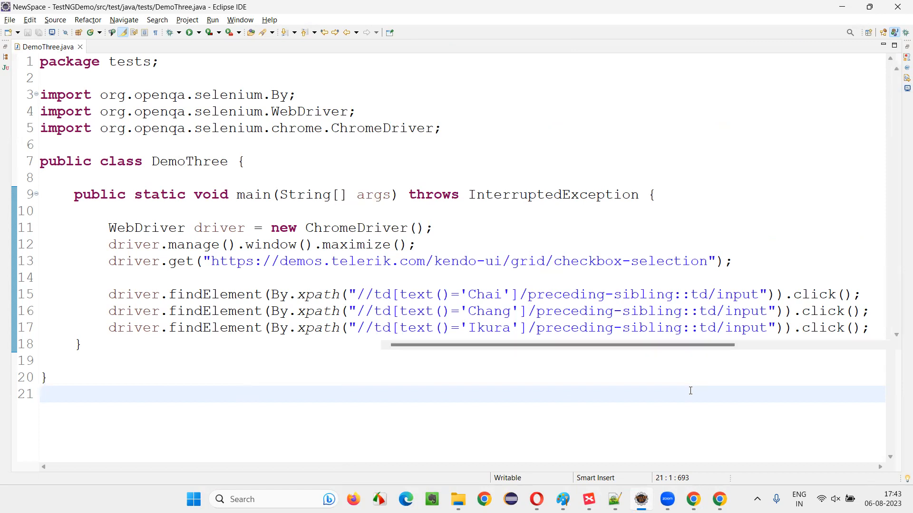
click(191, 32)
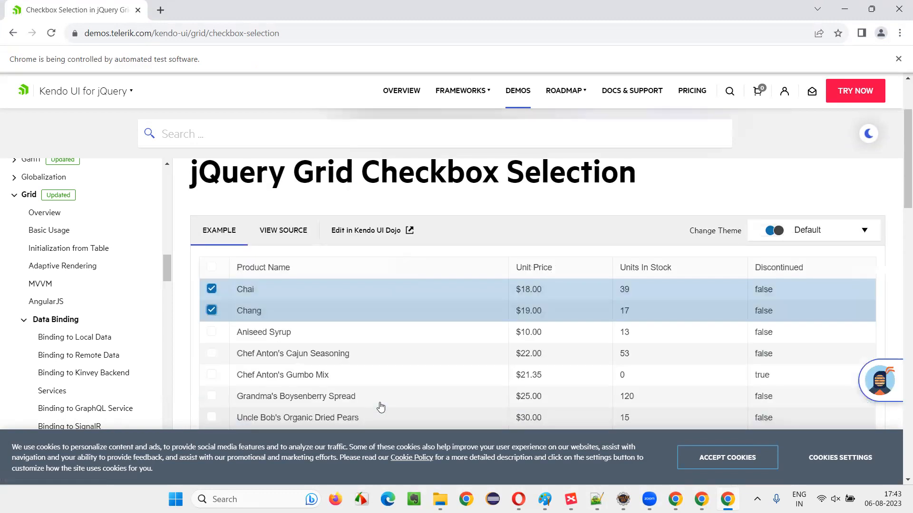
Scroll the grid to the unticked Ikura row, then bring up DevTools on the Accept Cookies button
scroll(down, 3)
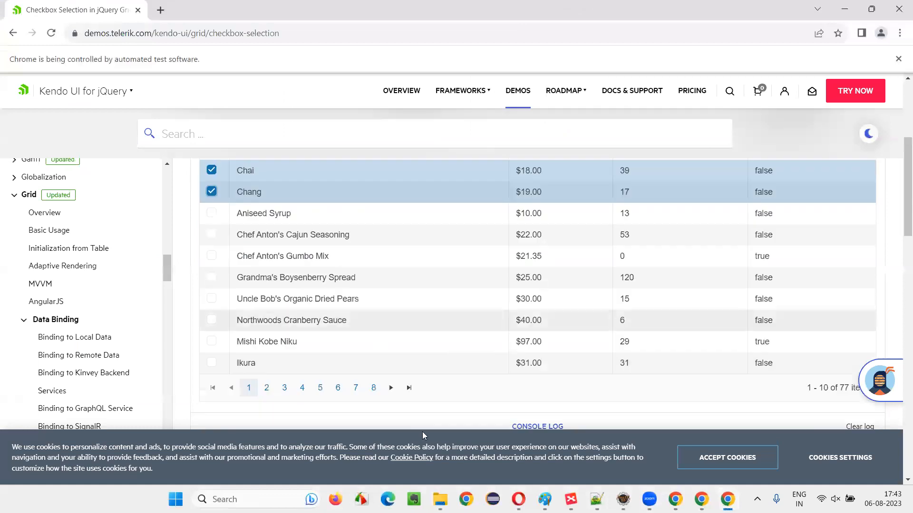
mouse_move(727, 457)
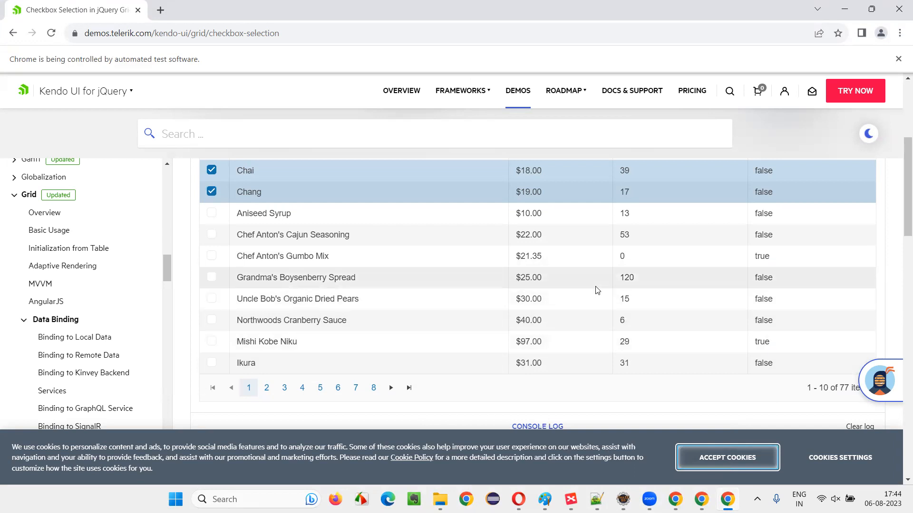
key(F12)
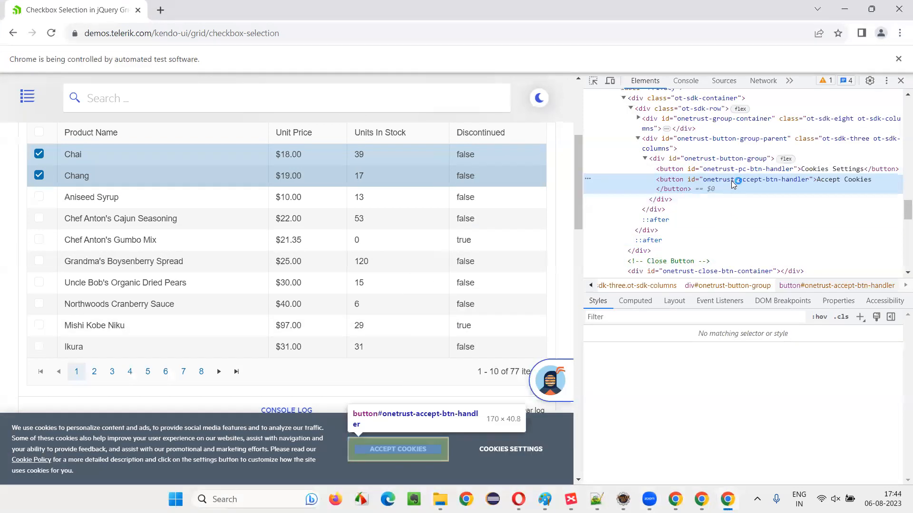
Select the Accept Cookies button's id value onetrust-accept-btn-handler in the Elements panel
click(751, 179)
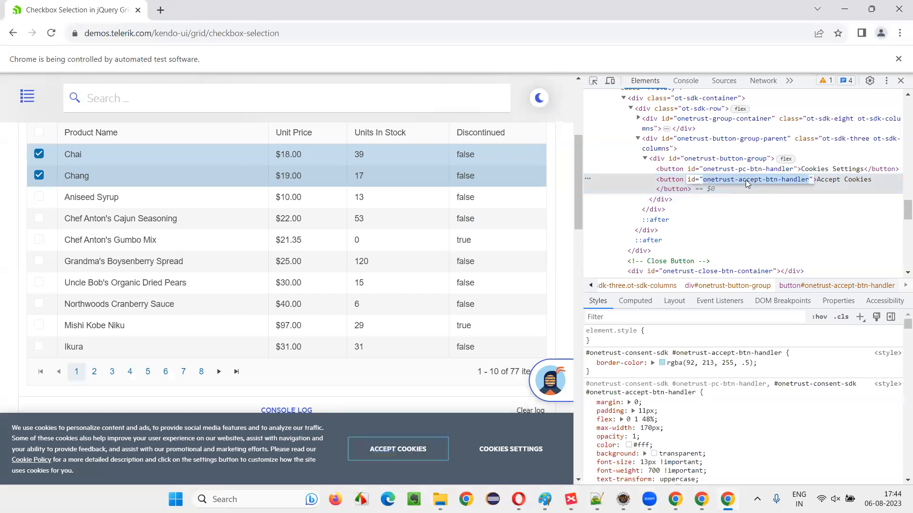
mouse_move(315, 318)
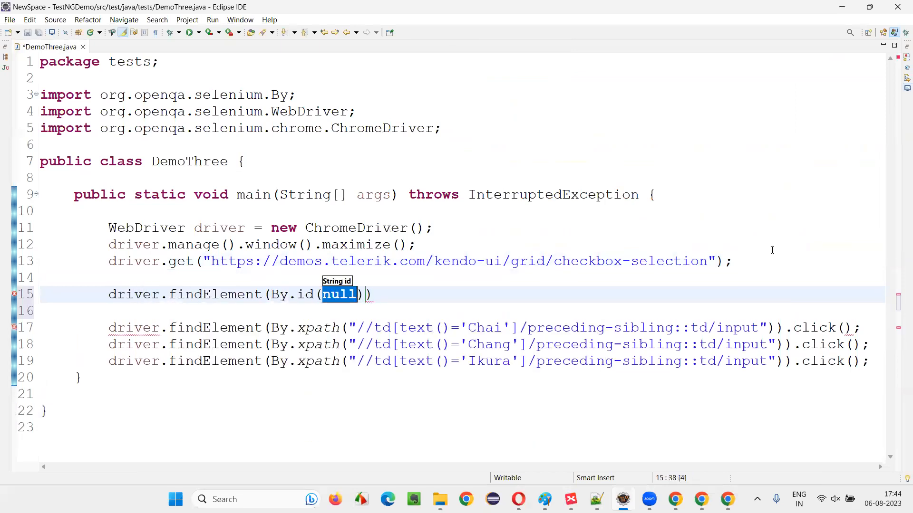
Insert driver.findElement(By.id("onetrust-accept-btn-handler")).click(); on line 15 before the checkbox clicks
text("")
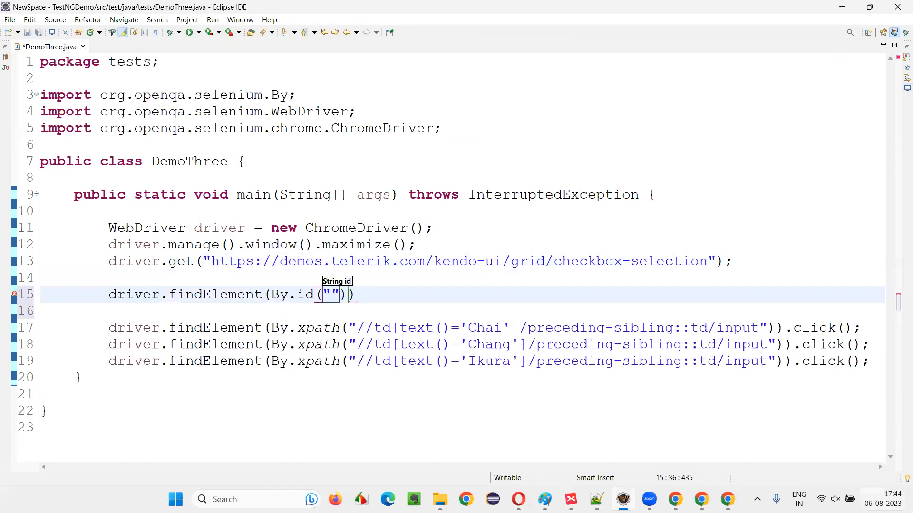
text(onetrust-accept-btn-handler)
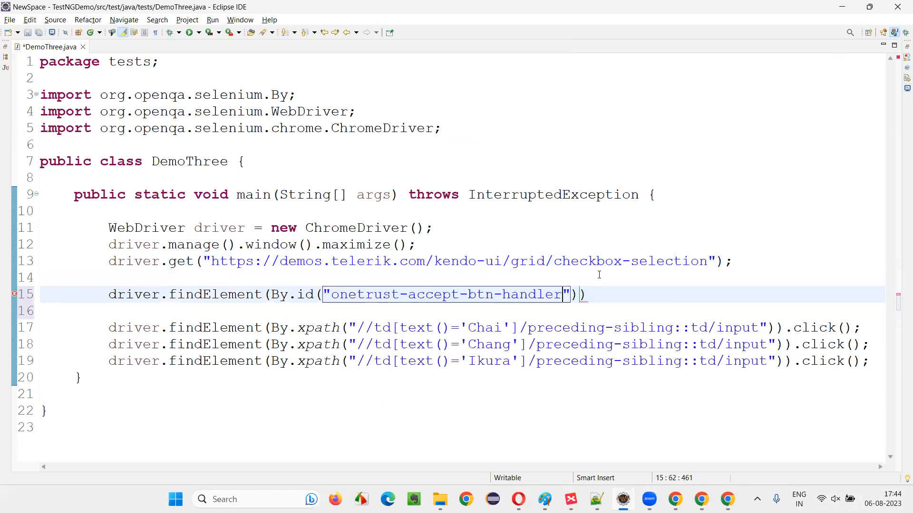
text(.)
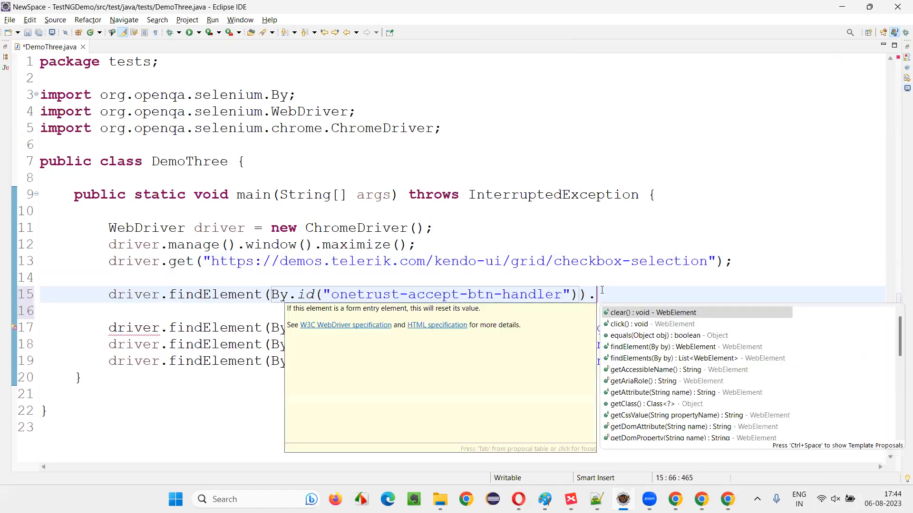
key(Escape)
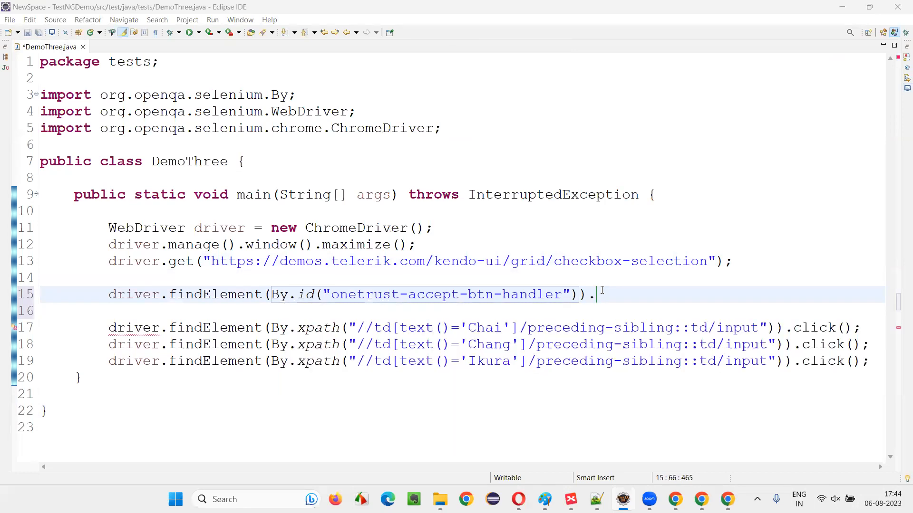
text(click)
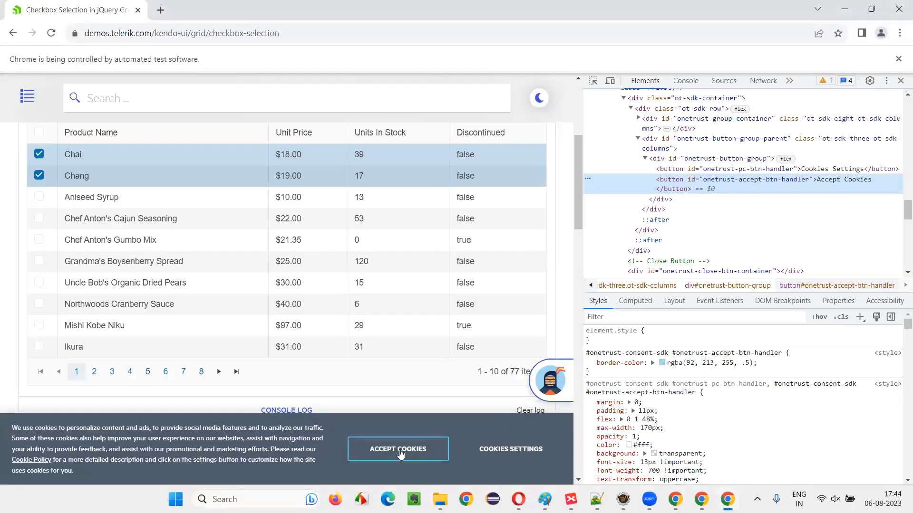
click(397, 449)
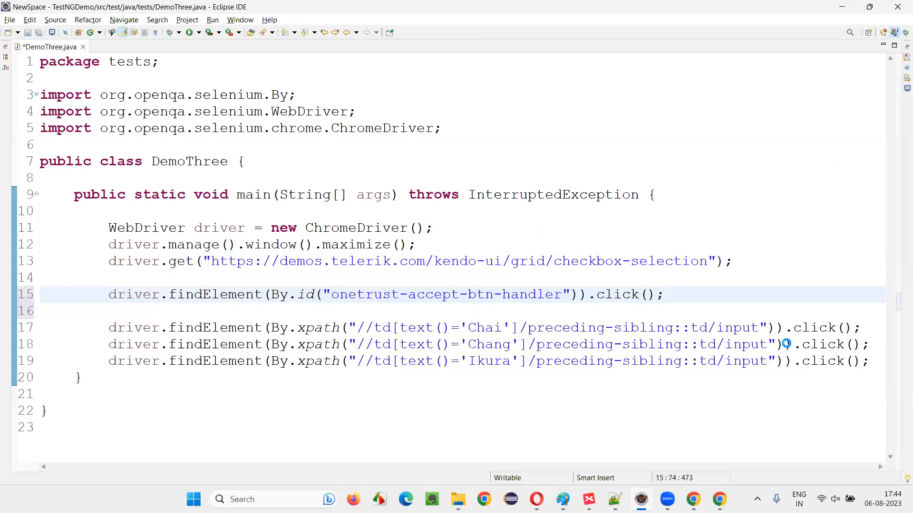
Run DemoThree again so ChromeDriver launches the Kendo grid demo without the cookie banner
click(192, 32)
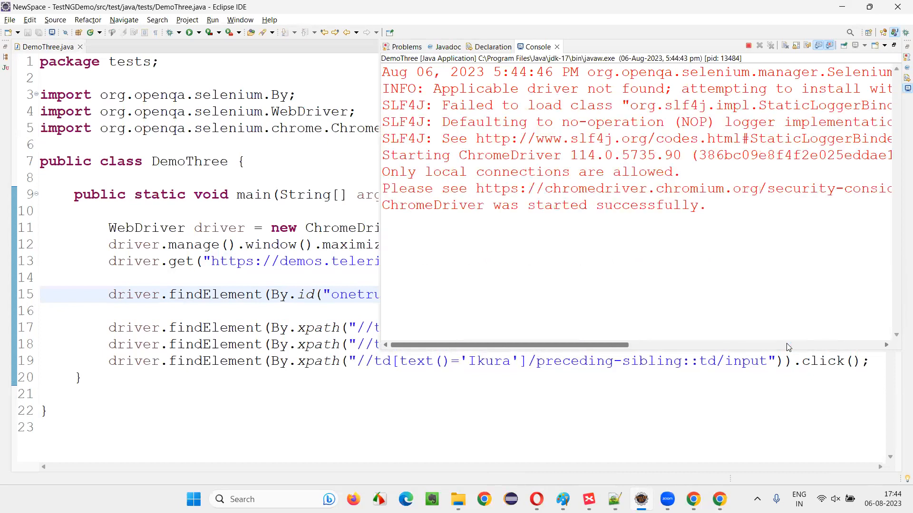
click(192, 31)
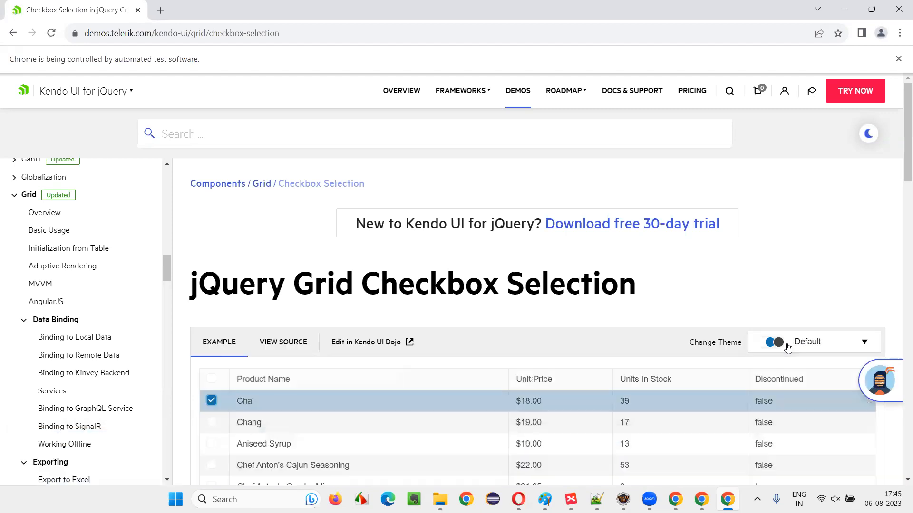
Verify Chai, Chang and Ikura are all ticked, then switch back to the XMind interview-questions map
scroll(down, 3)
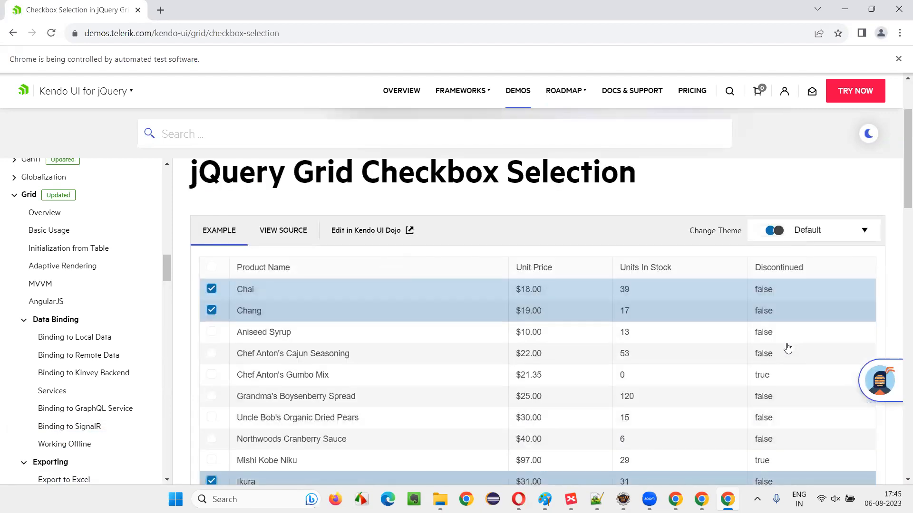
scroll(down, 3)
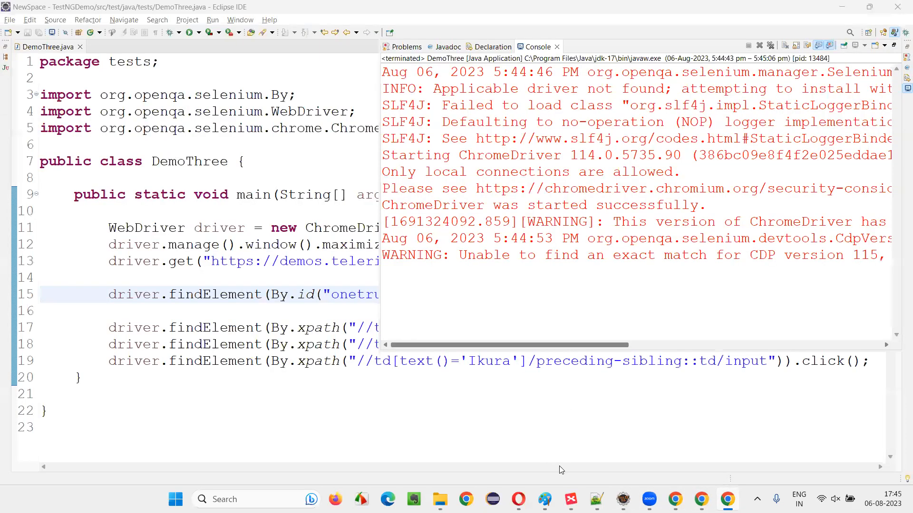
click(568, 500)
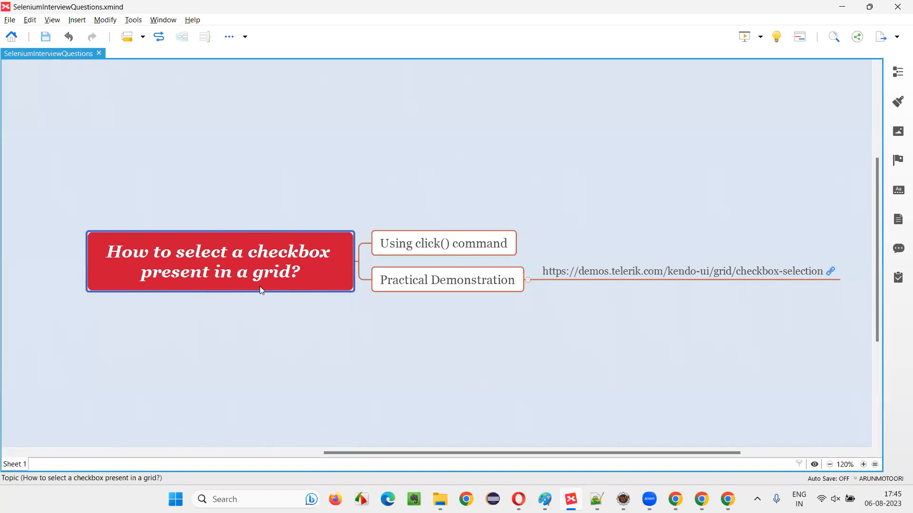
mouse_move(295, 286)
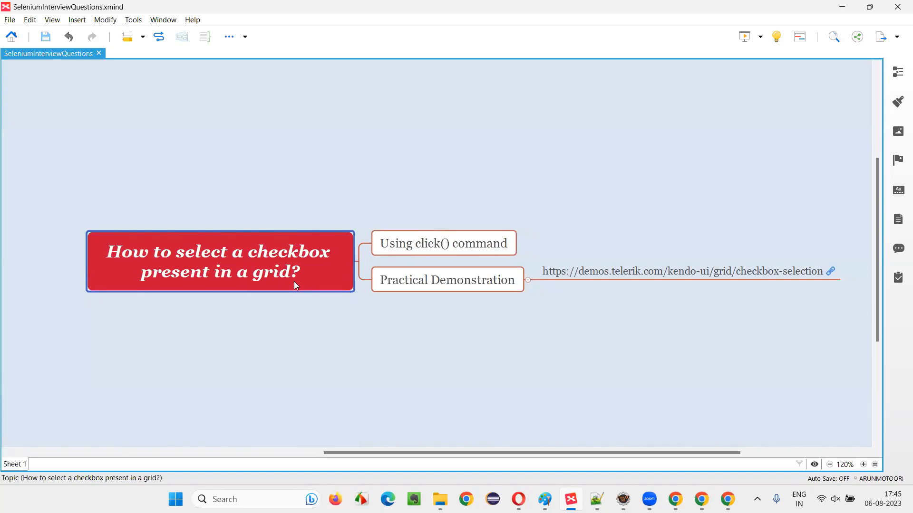
click(556, 342)
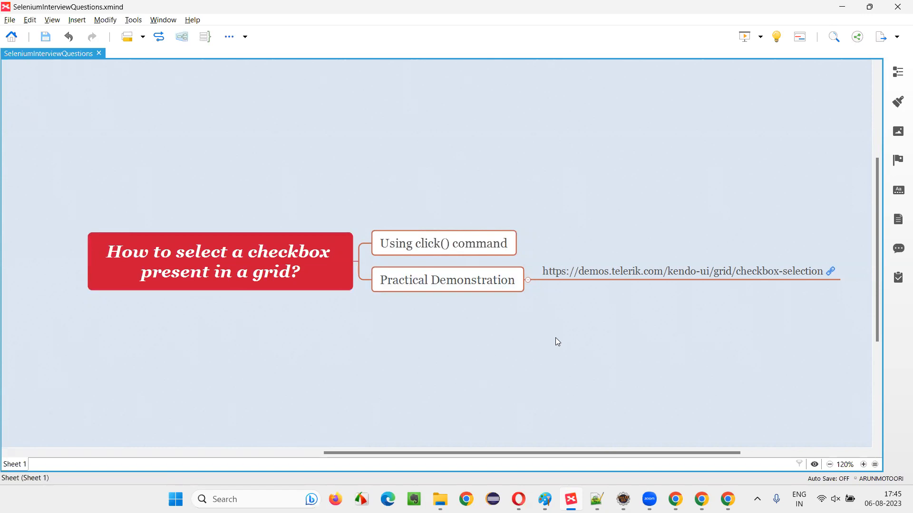
click(447, 280)
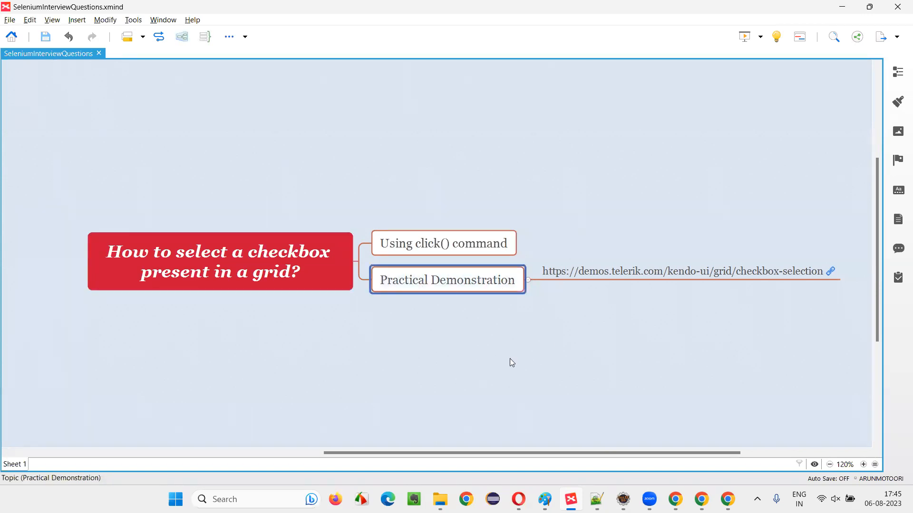
click(220, 261)
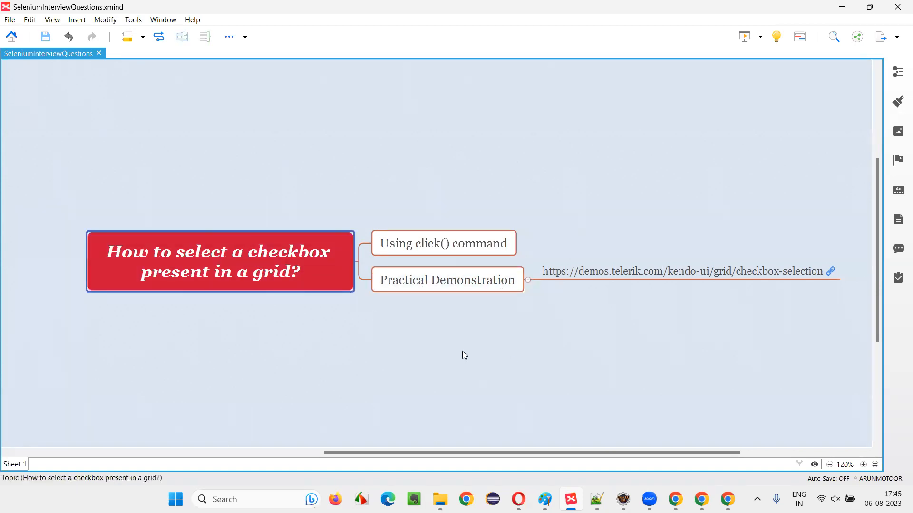